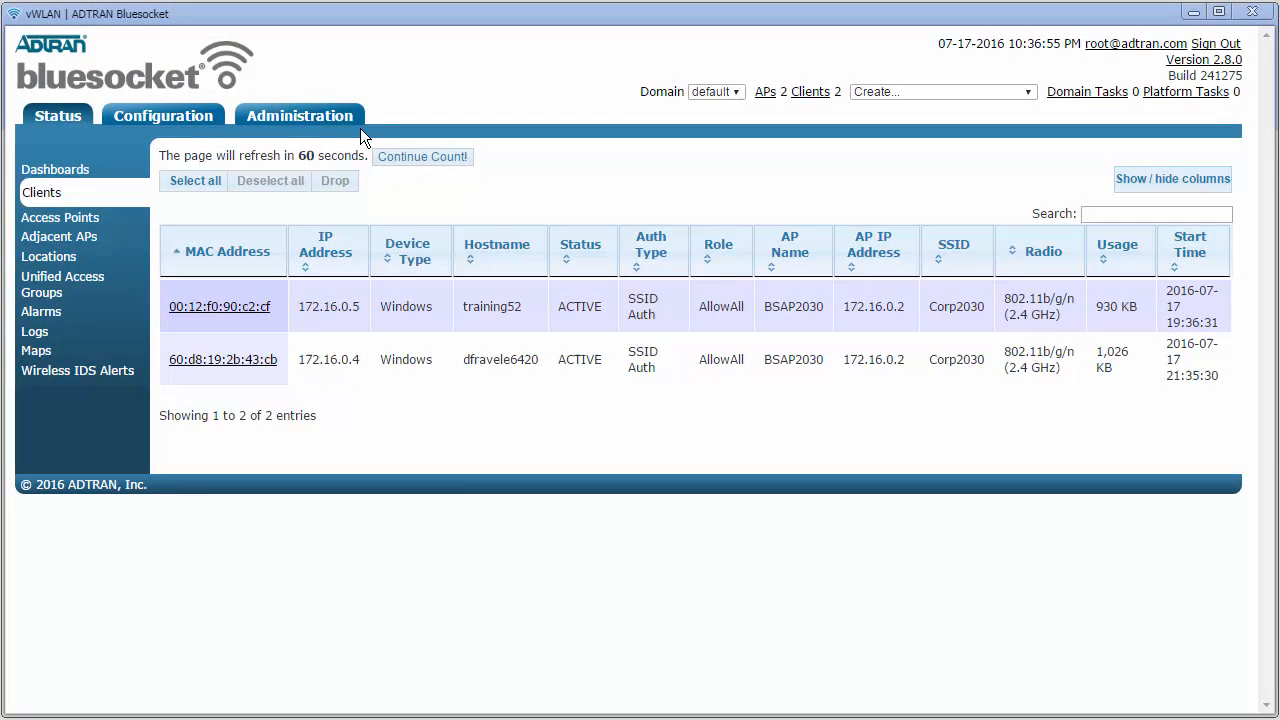
# In Administration > AP Traffic Capture, select BSAP2030 as the capture access point
pyautogui.click(299, 115)
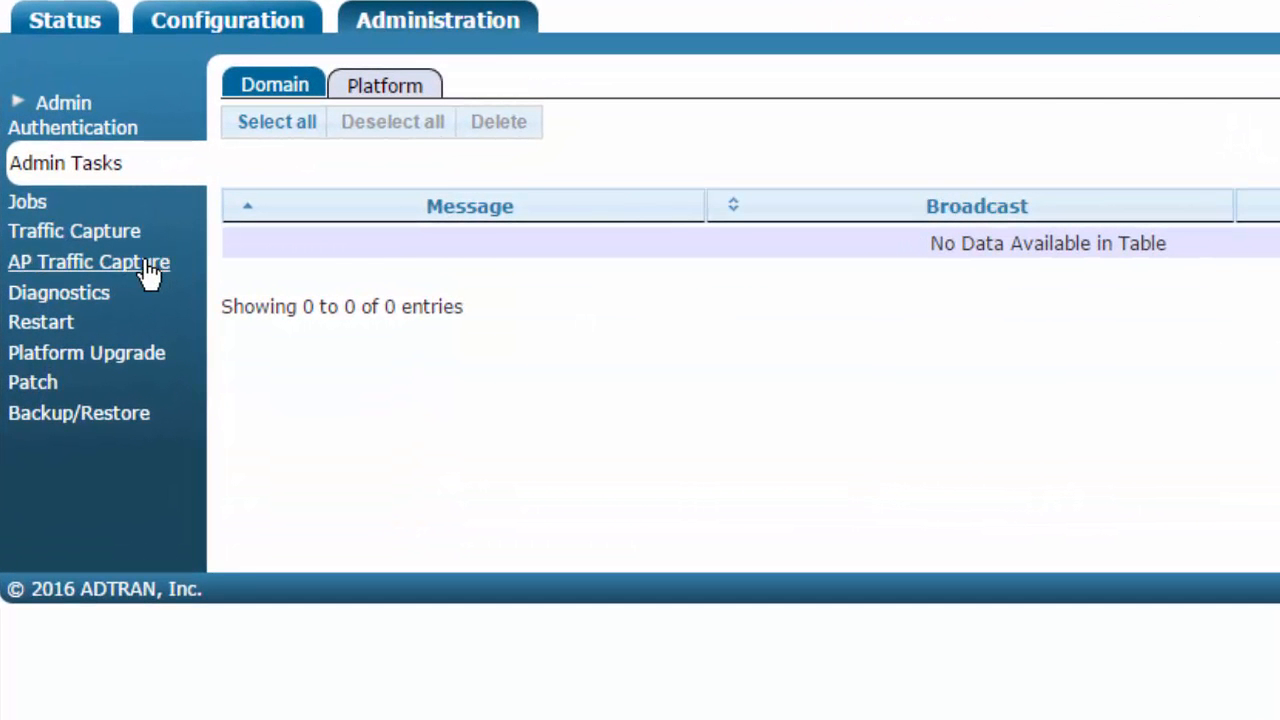
pyautogui.click(88, 261)
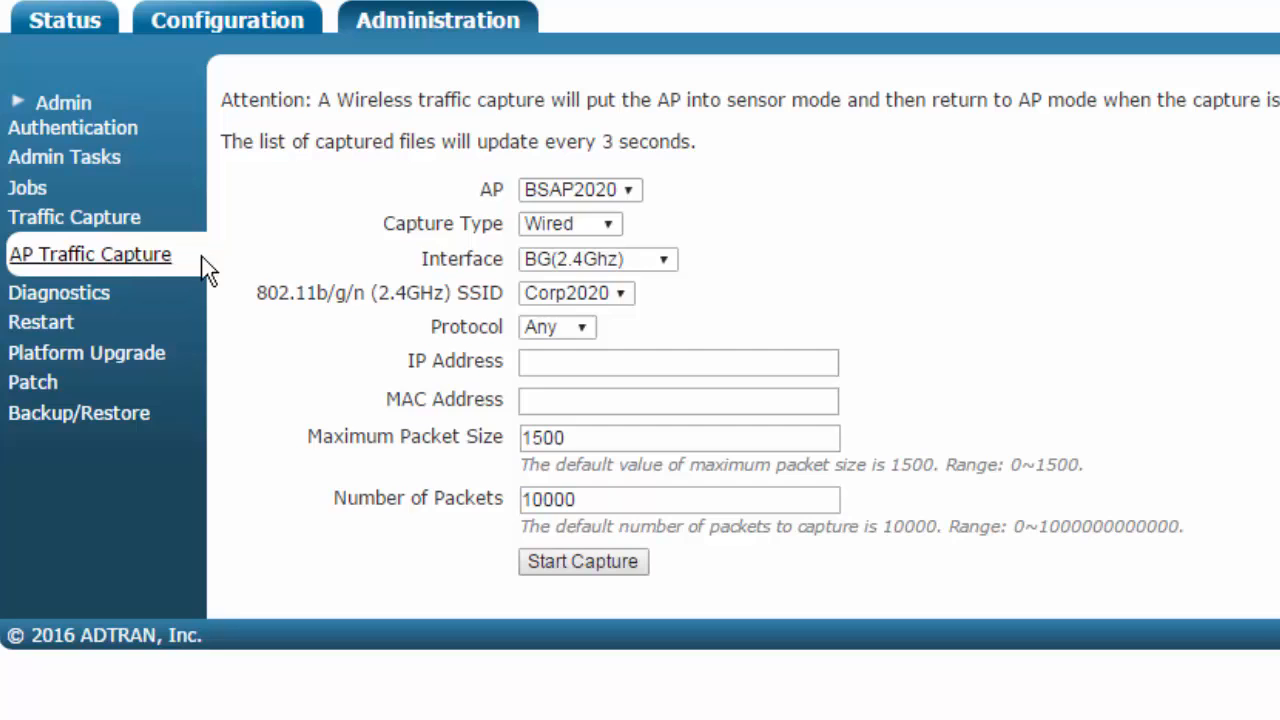
pyautogui.click(578, 190)
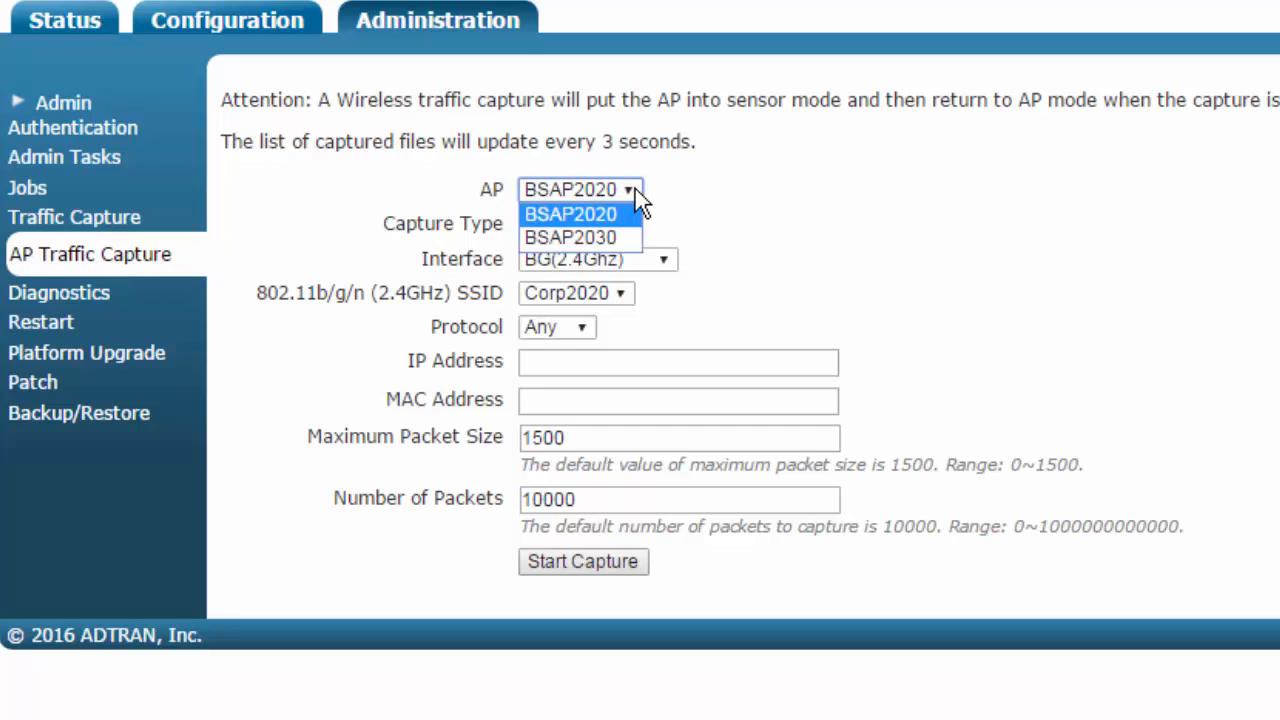
pyautogui.click(570, 237)
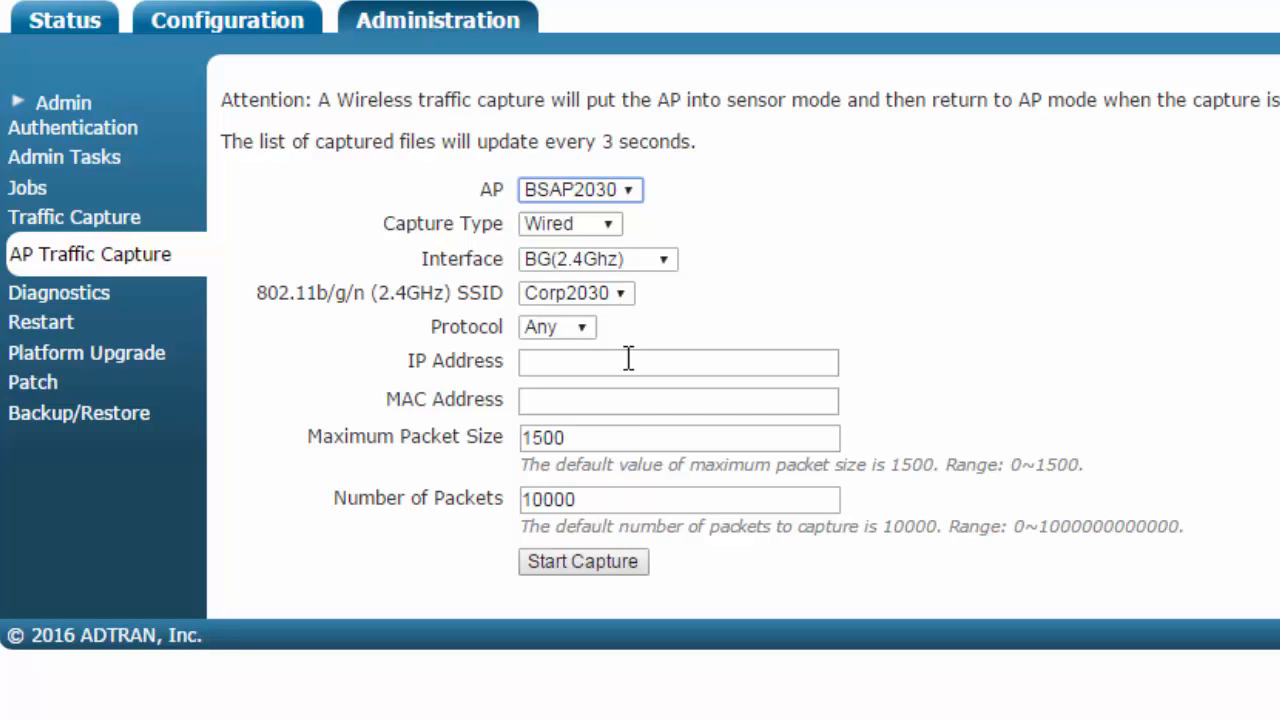
pyautogui.click(580, 189)
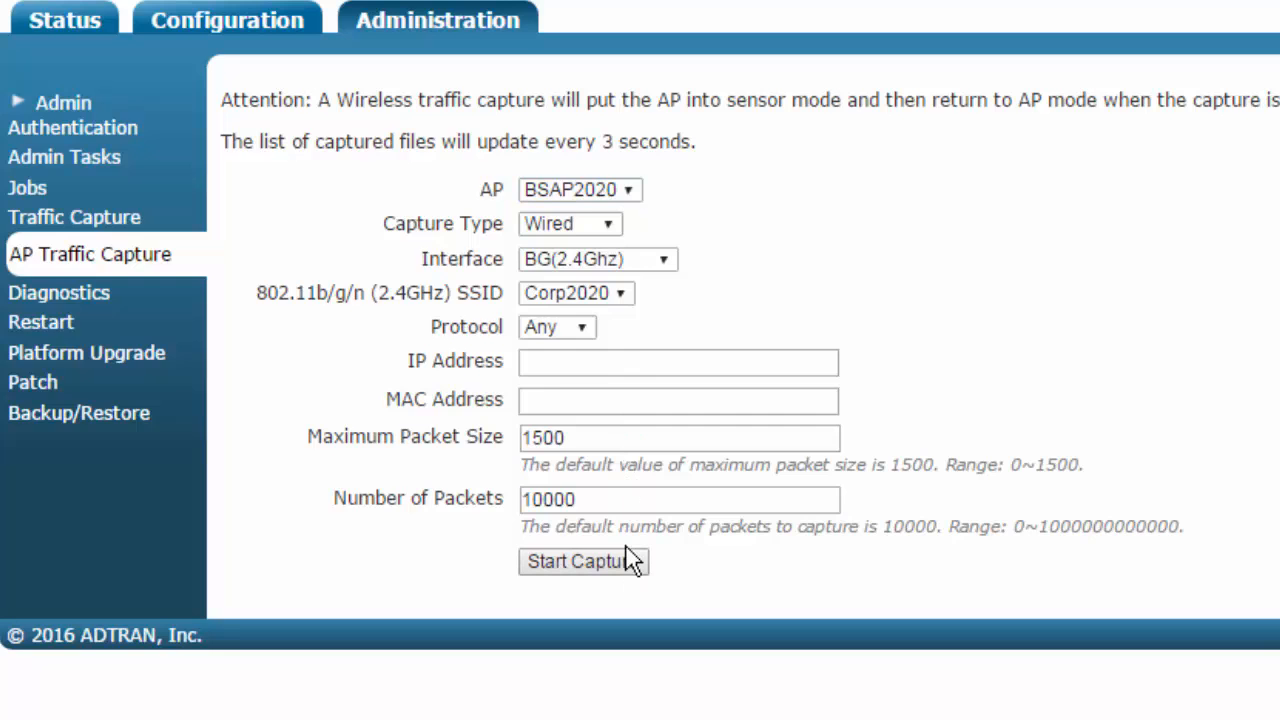
# Start the wired BSAP2030 capture, then stop it once packets are collected
pyautogui.click(583, 561)
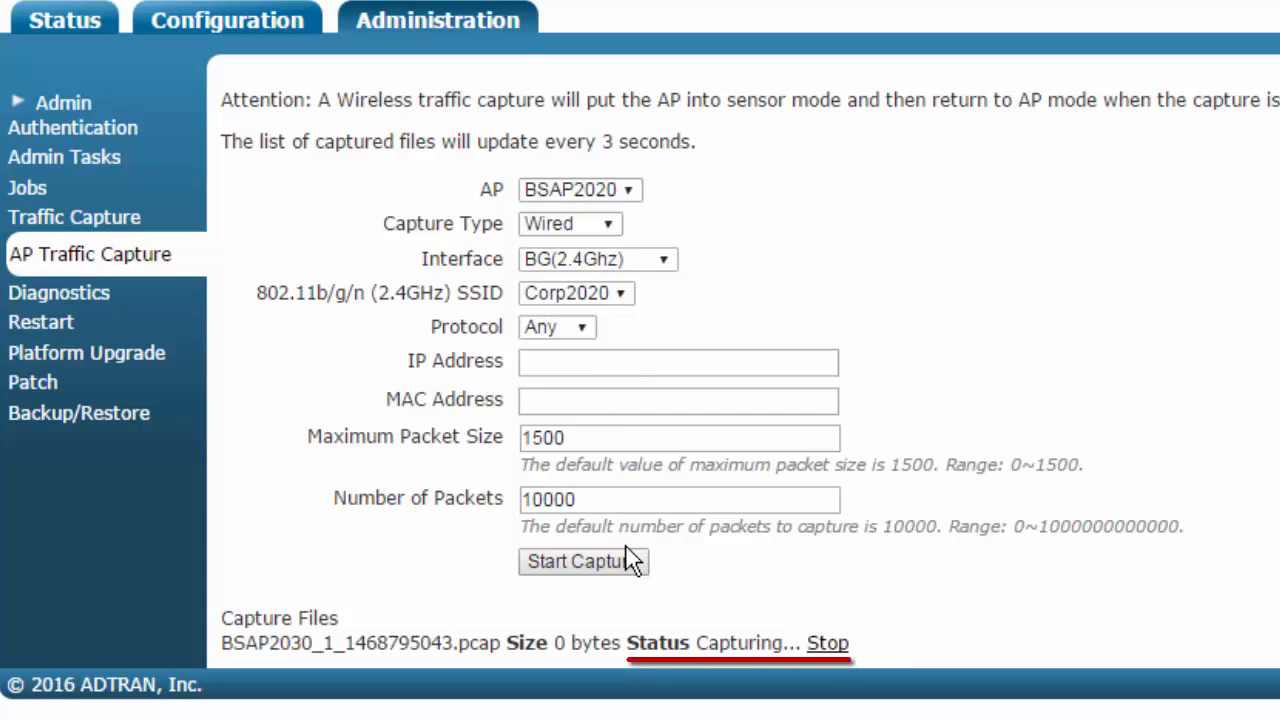
pyautogui.moveTo(835, 672)
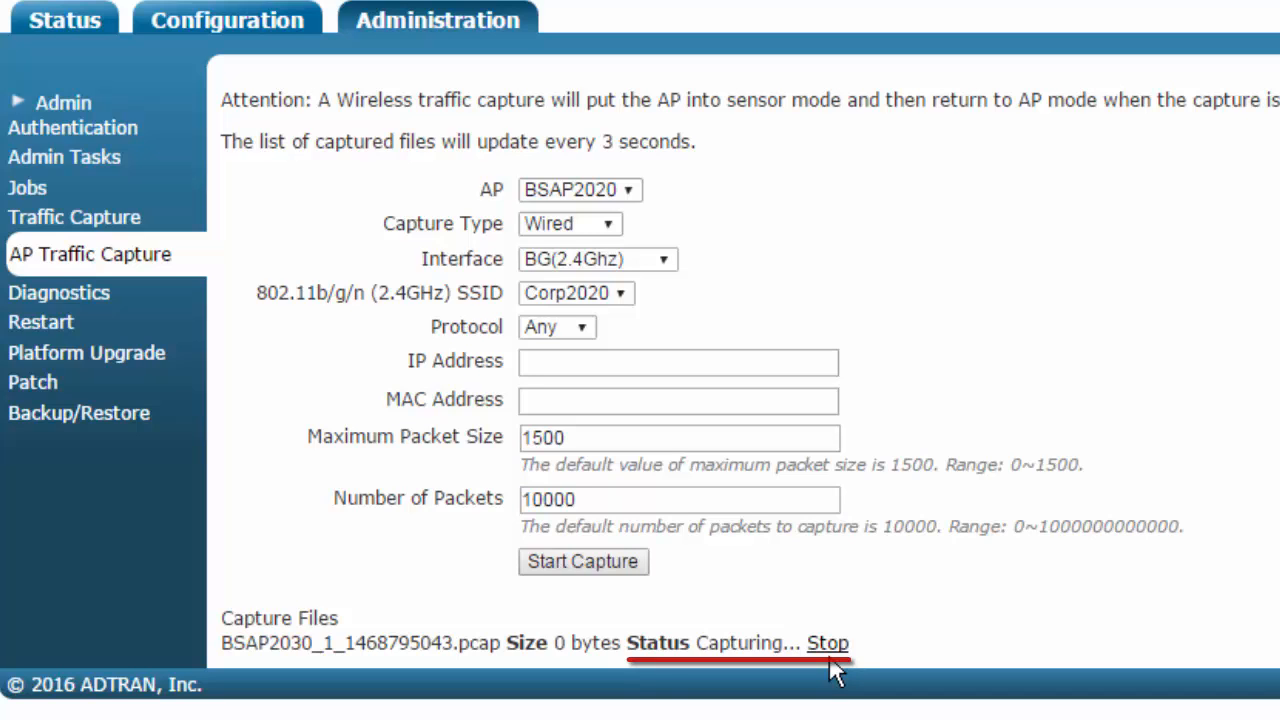
pyautogui.click(828, 643)
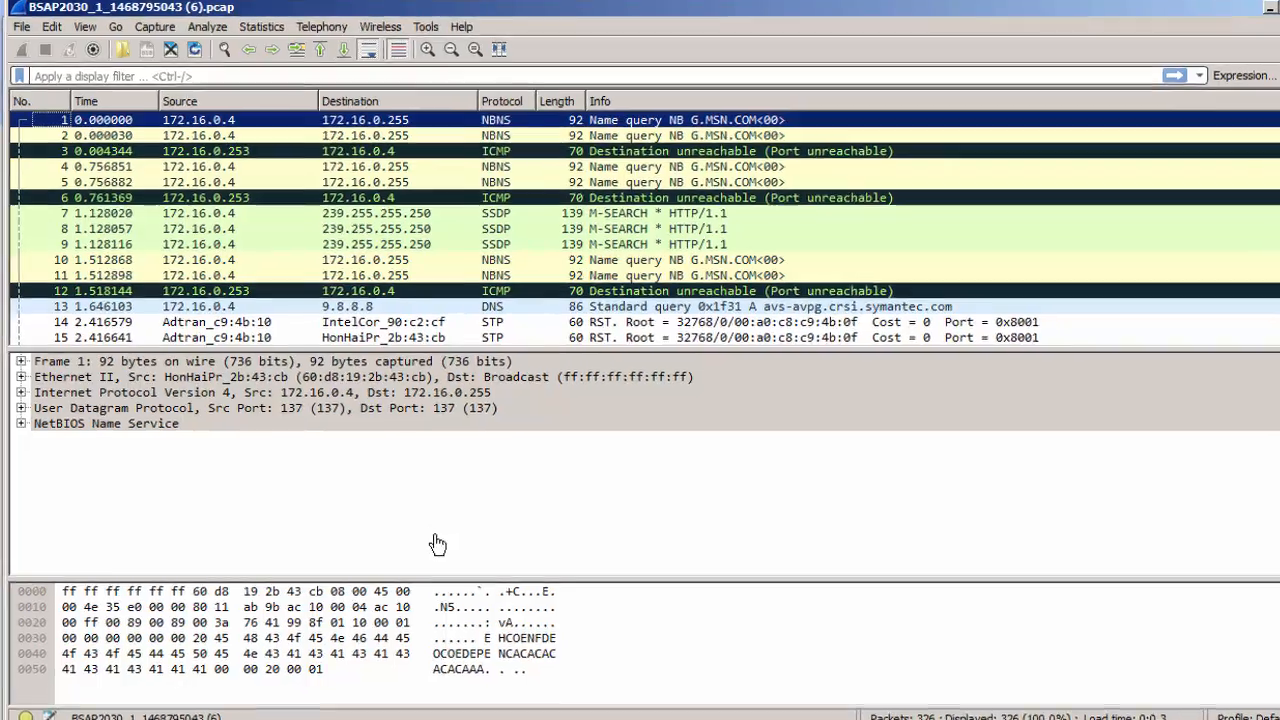
# Apply the 'dns' display filter to the BSAP2030 capture in Wireshark
pyautogui.write('dns')
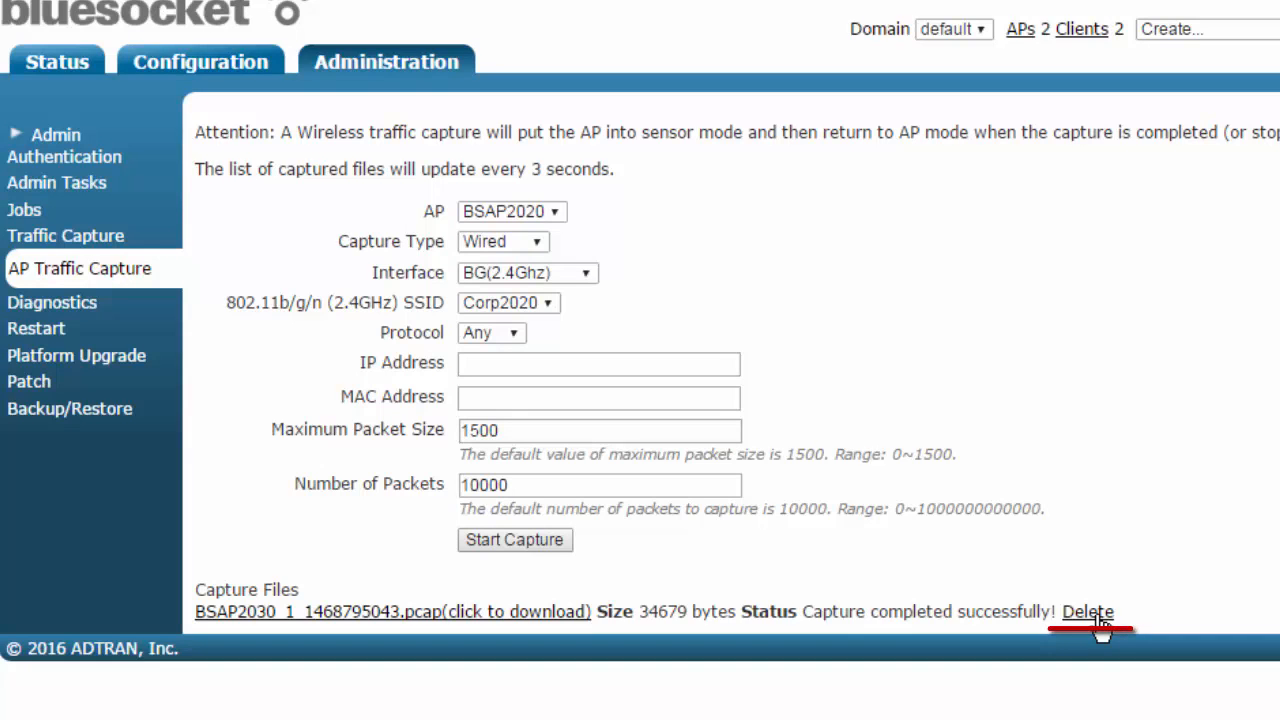
# Delete the completed BSAP2030 .pcap entry from Capture Files
pyautogui.click(1087, 611)
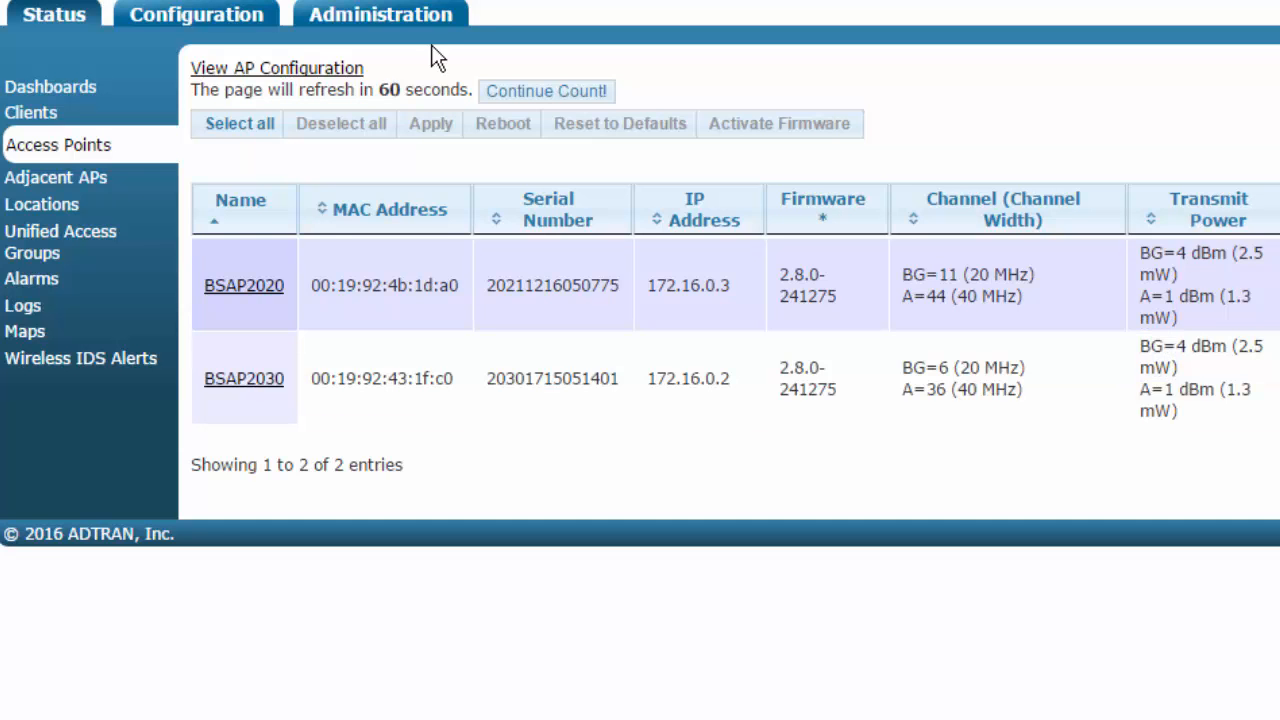
# Set BSAP2030 capture to Wireless, BG channel 11, with all control frames filtered out
pyautogui.click(379, 14)
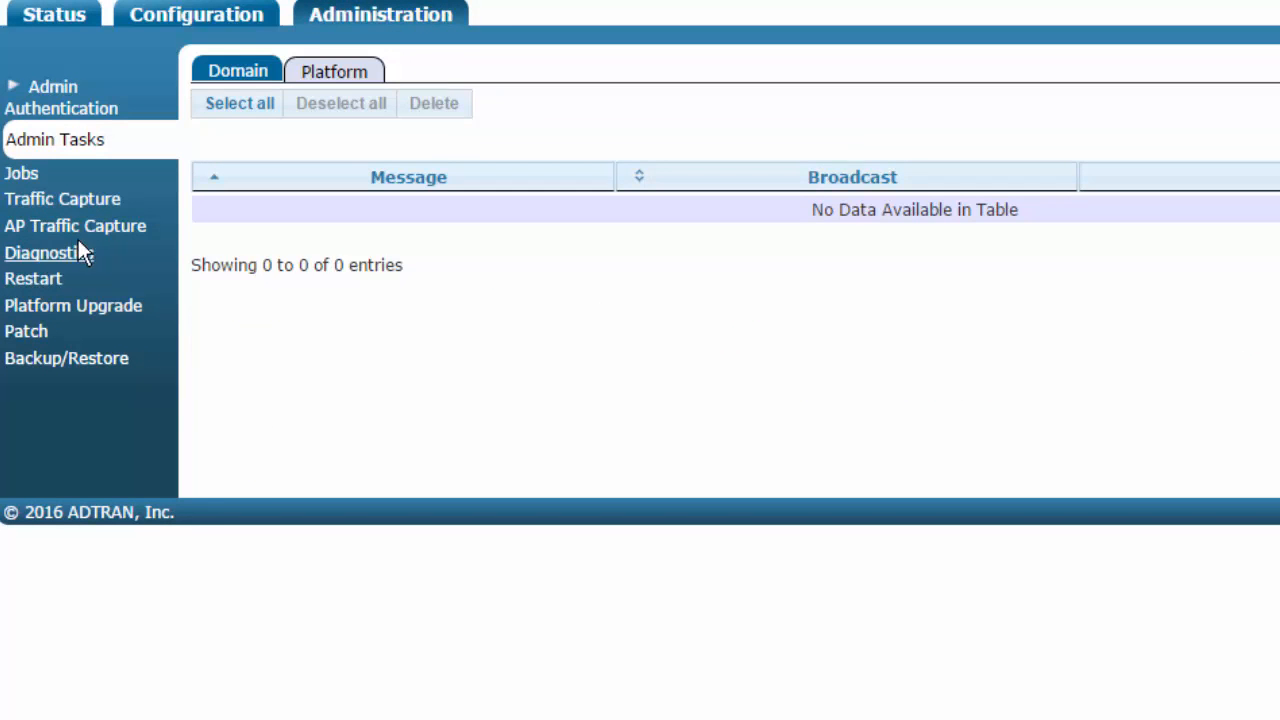
pyautogui.moveTo(75, 226)
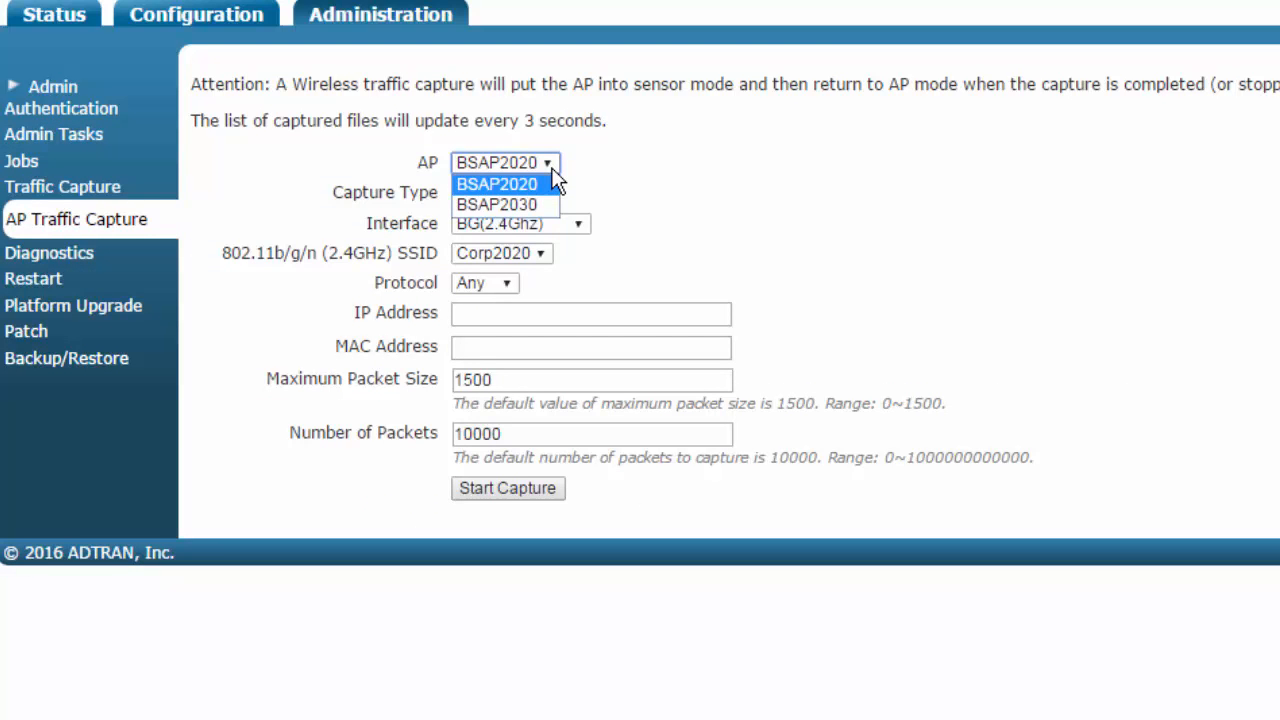
pyautogui.click(497, 204)
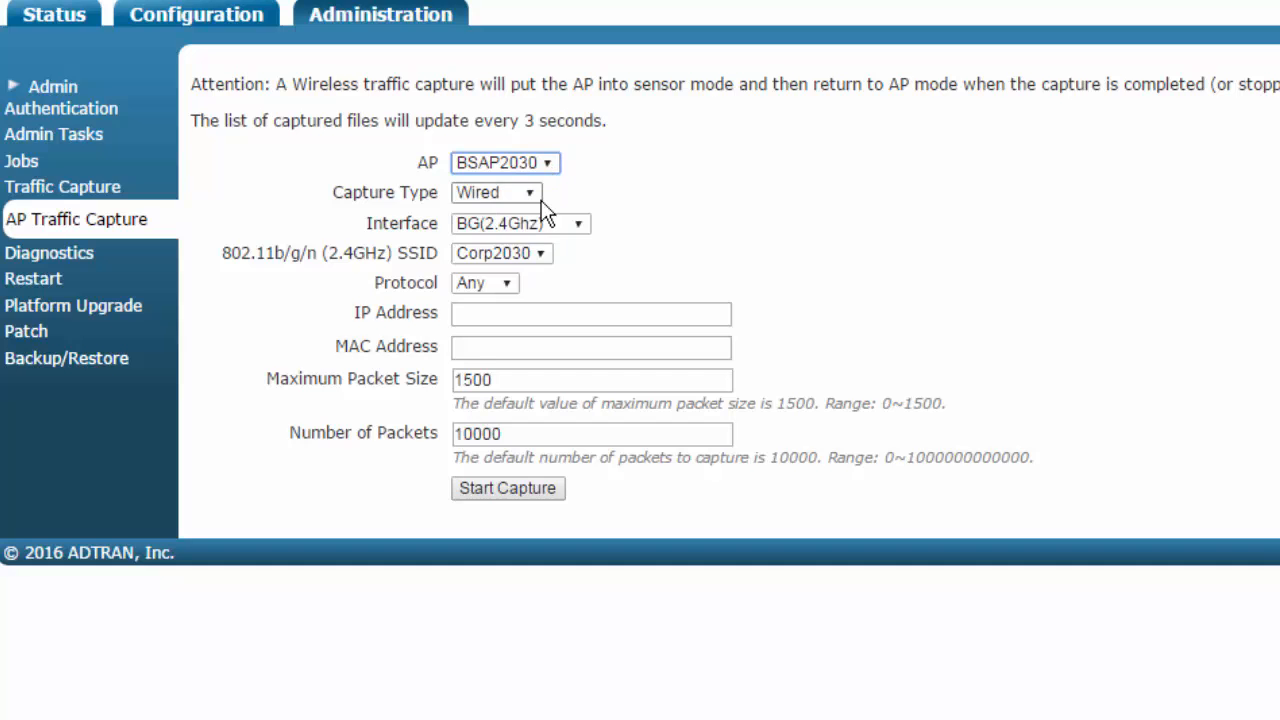
pyautogui.click(495, 192)
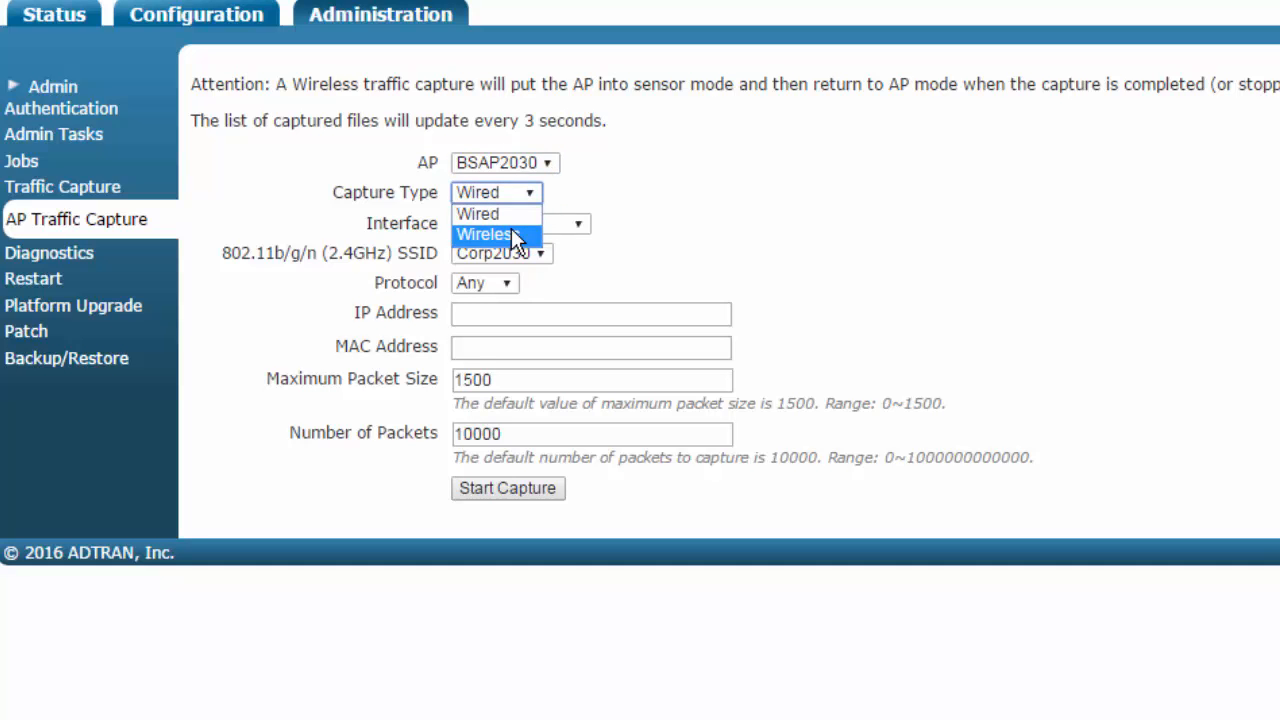
pyautogui.click(485, 234)
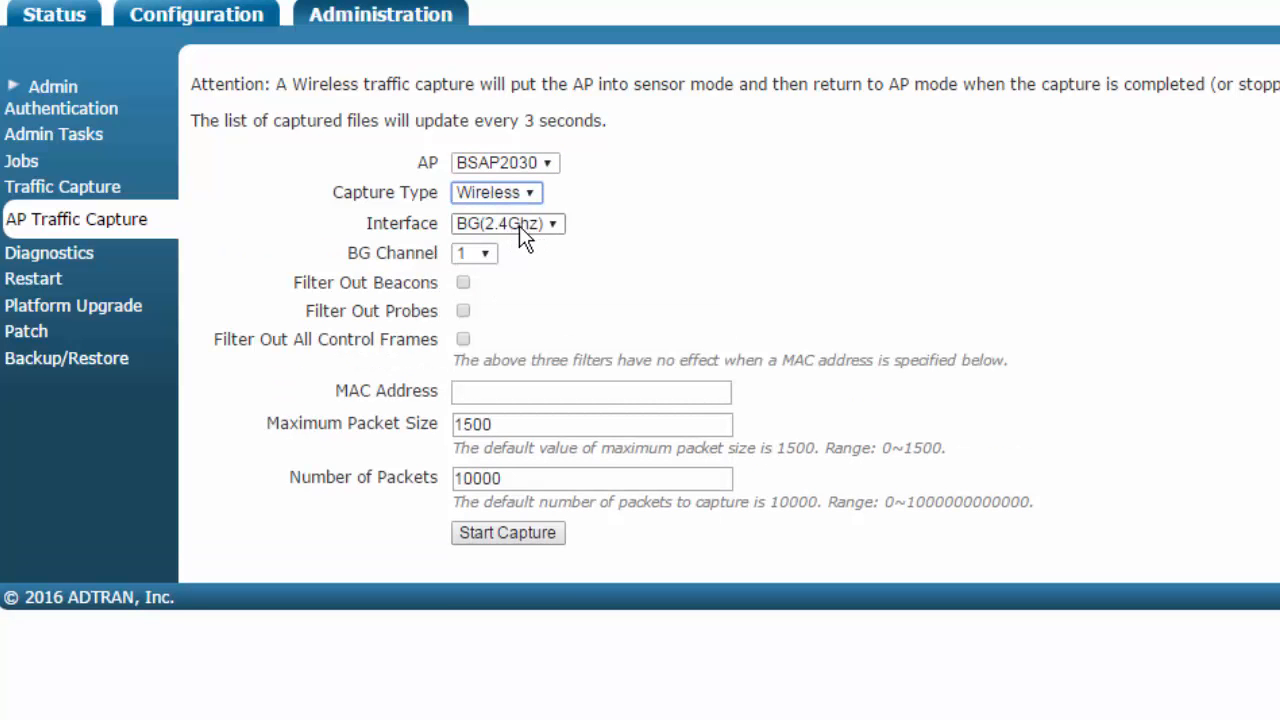
pyautogui.moveTo(515, 250)
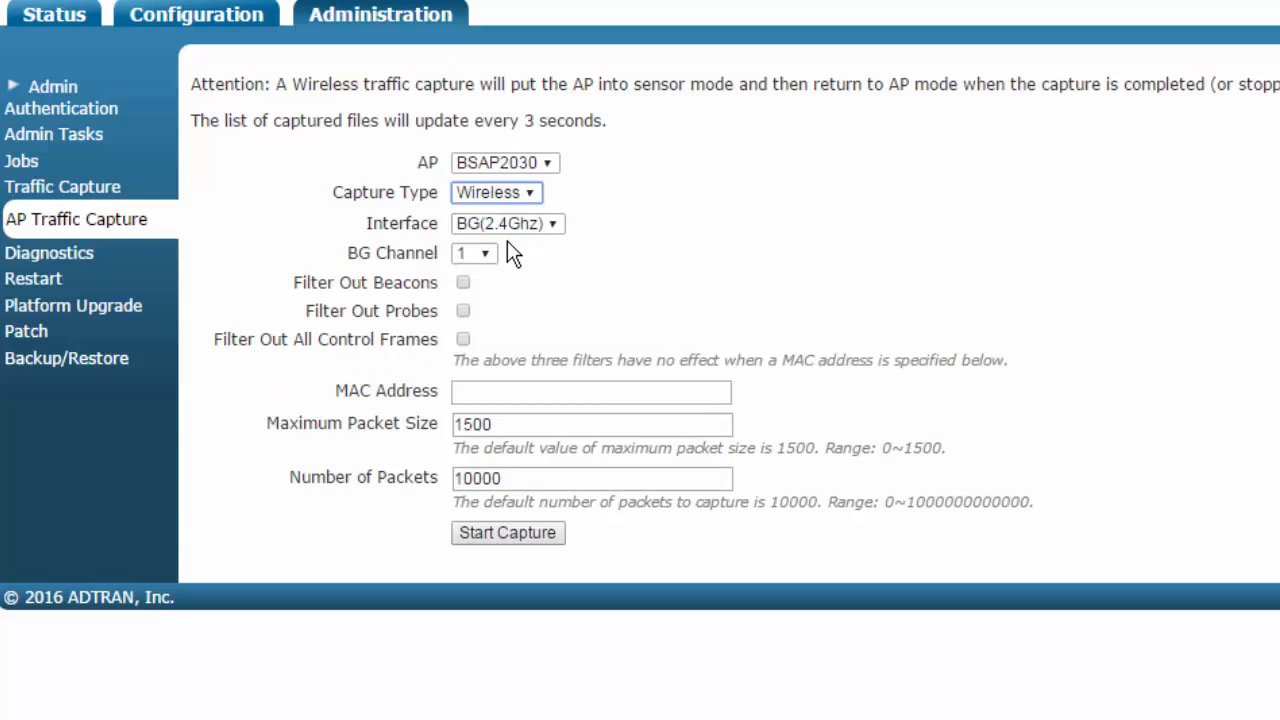
pyautogui.click(474, 252)
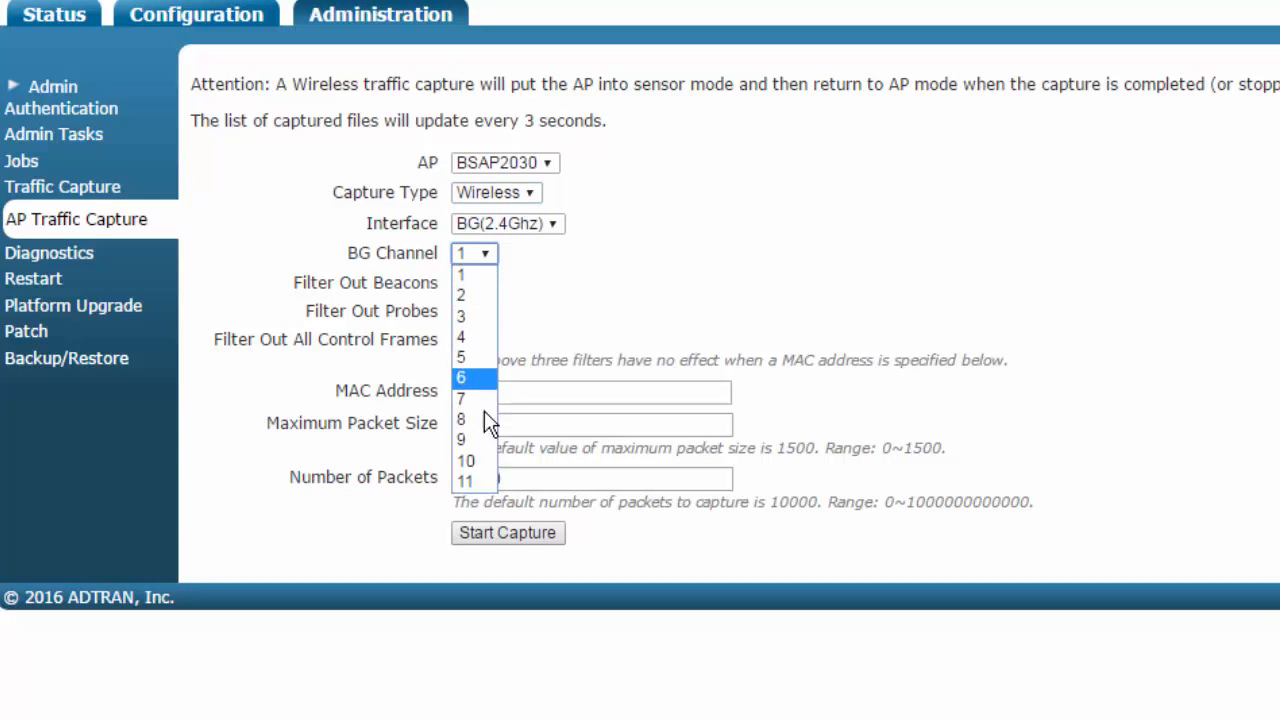
pyautogui.click(465, 481)
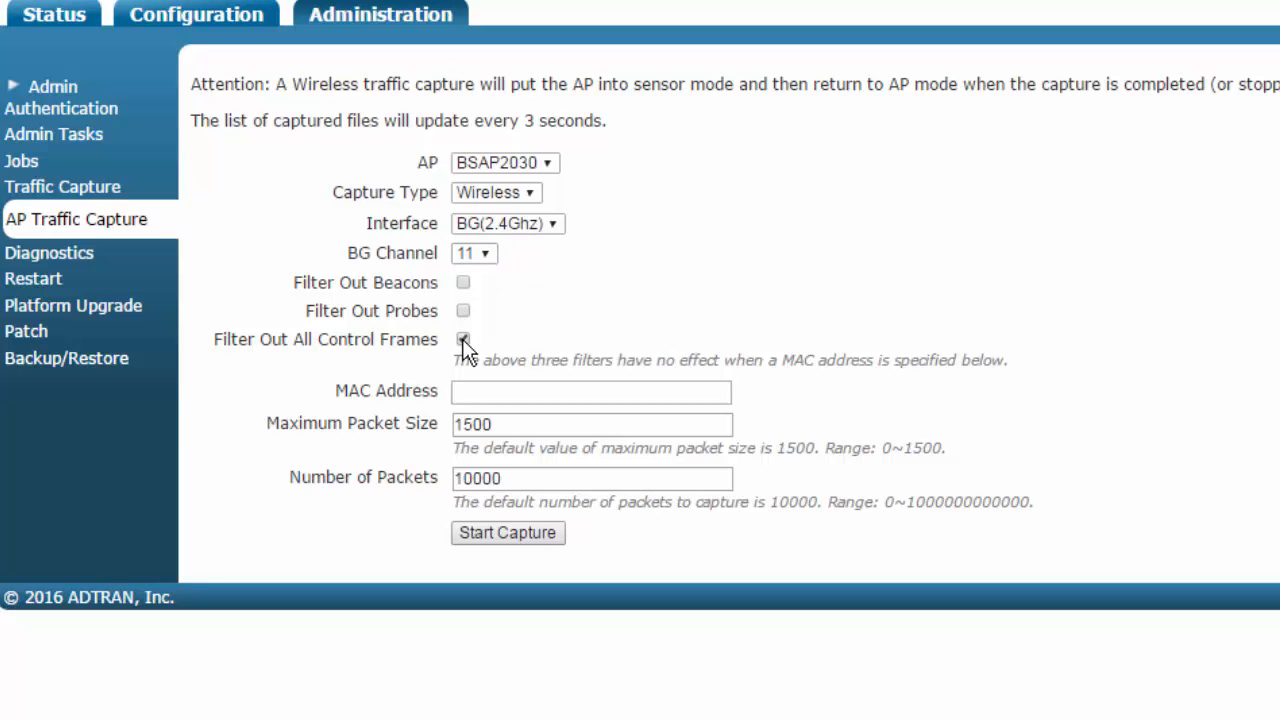
pyautogui.click(463, 339)
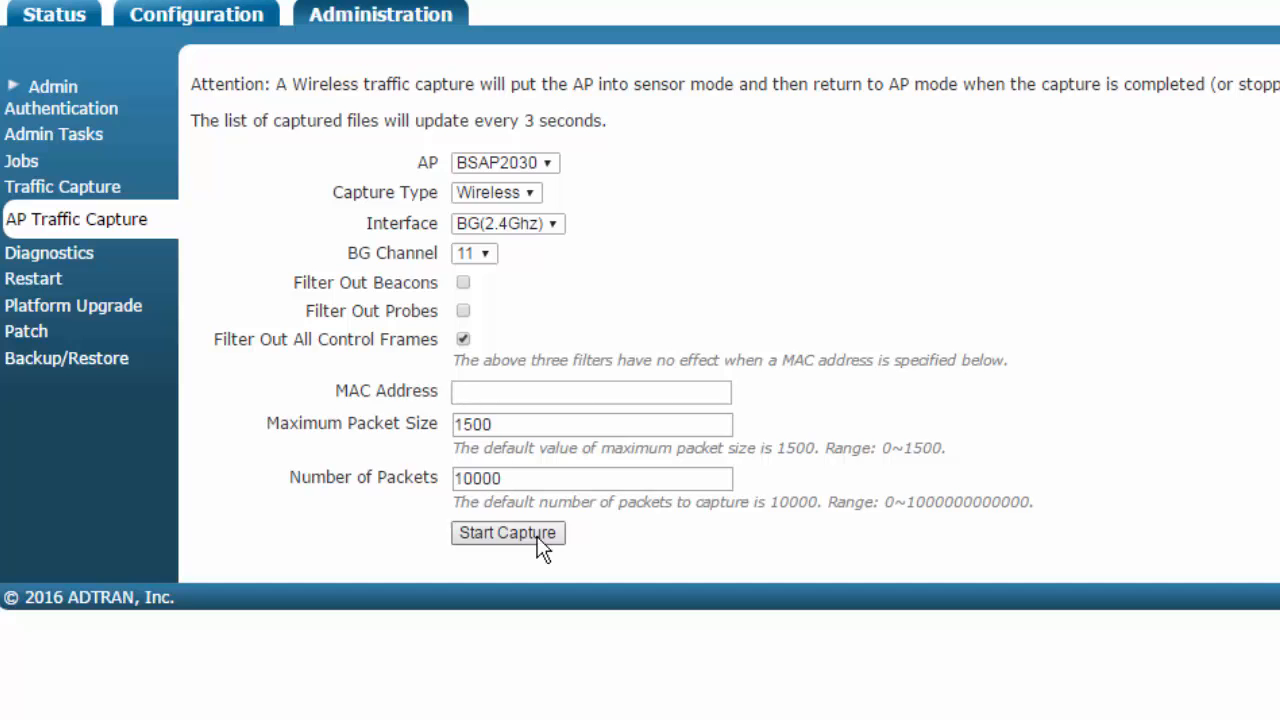
# Run and stop the wireless BSAP2030 capture, then open its .pcap in Wireshark
pyautogui.click(507, 532)
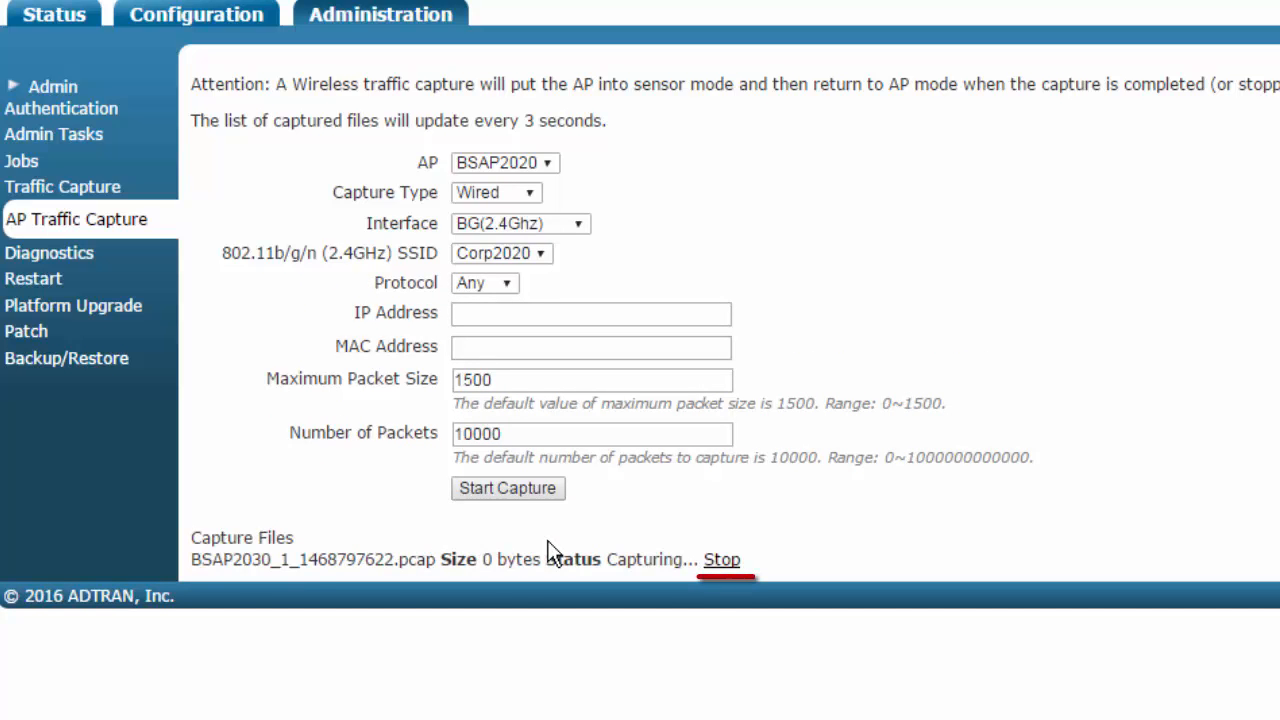
pyautogui.moveTo(722, 559)
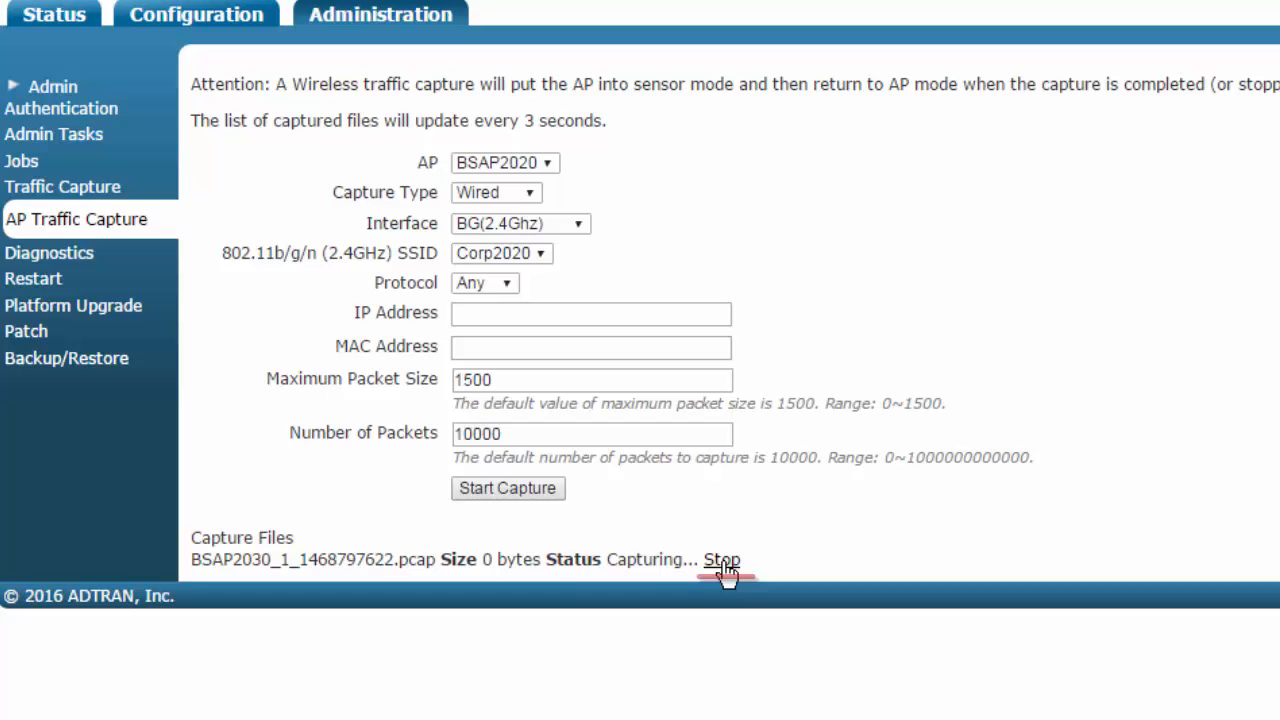
pyautogui.click(721, 559)
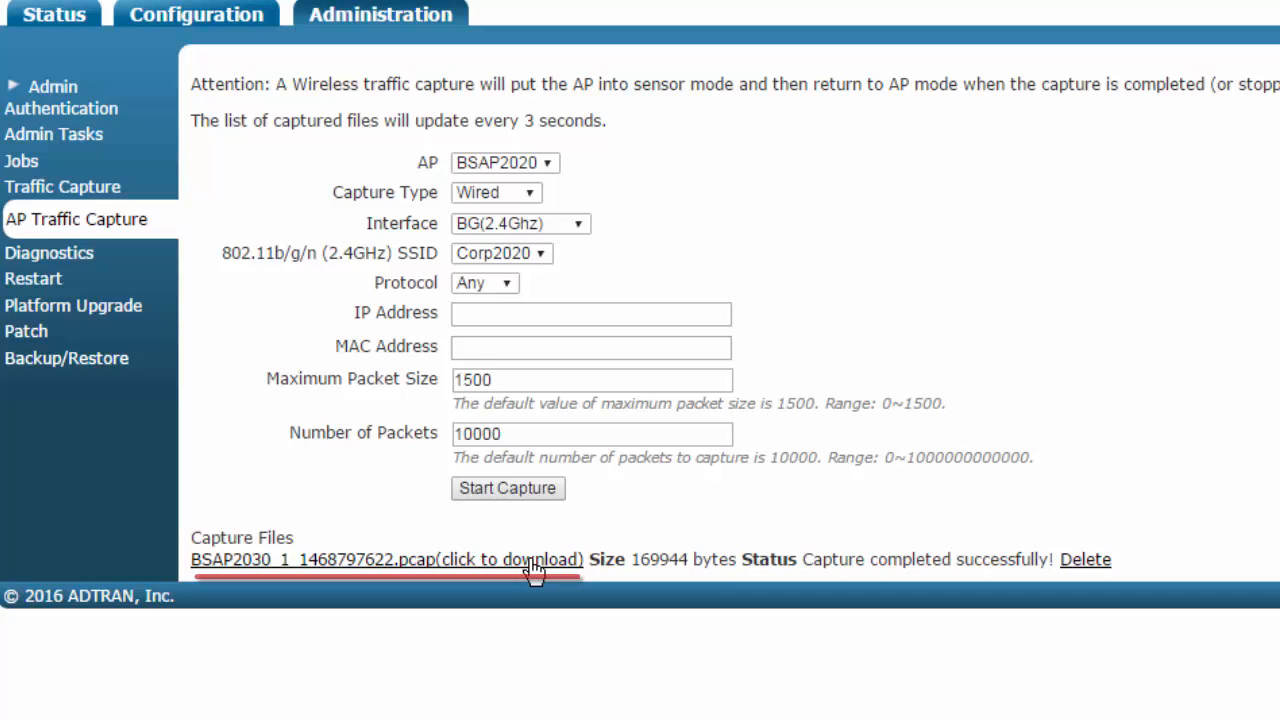
pyautogui.click(388, 559)
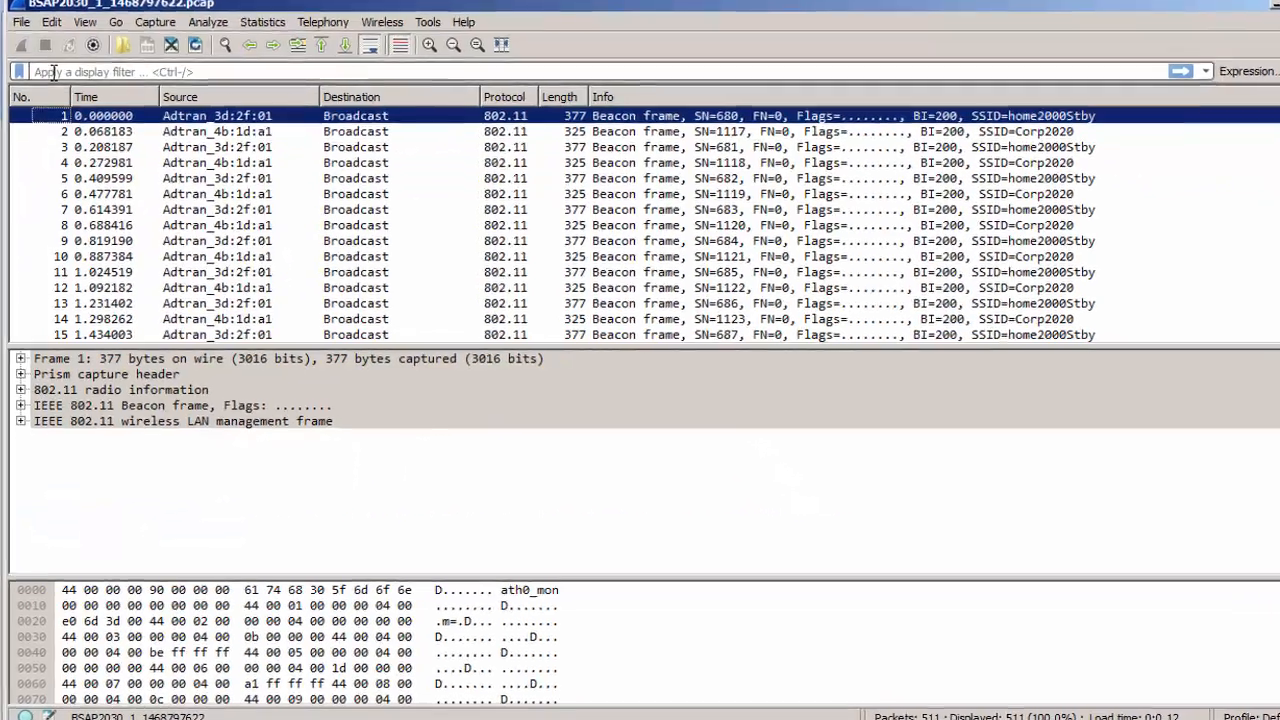
pyautogui.write('wlan.da==00:12:f0:90:c2:cf or wlan.sa==00:12:f0:90:c2:cf')
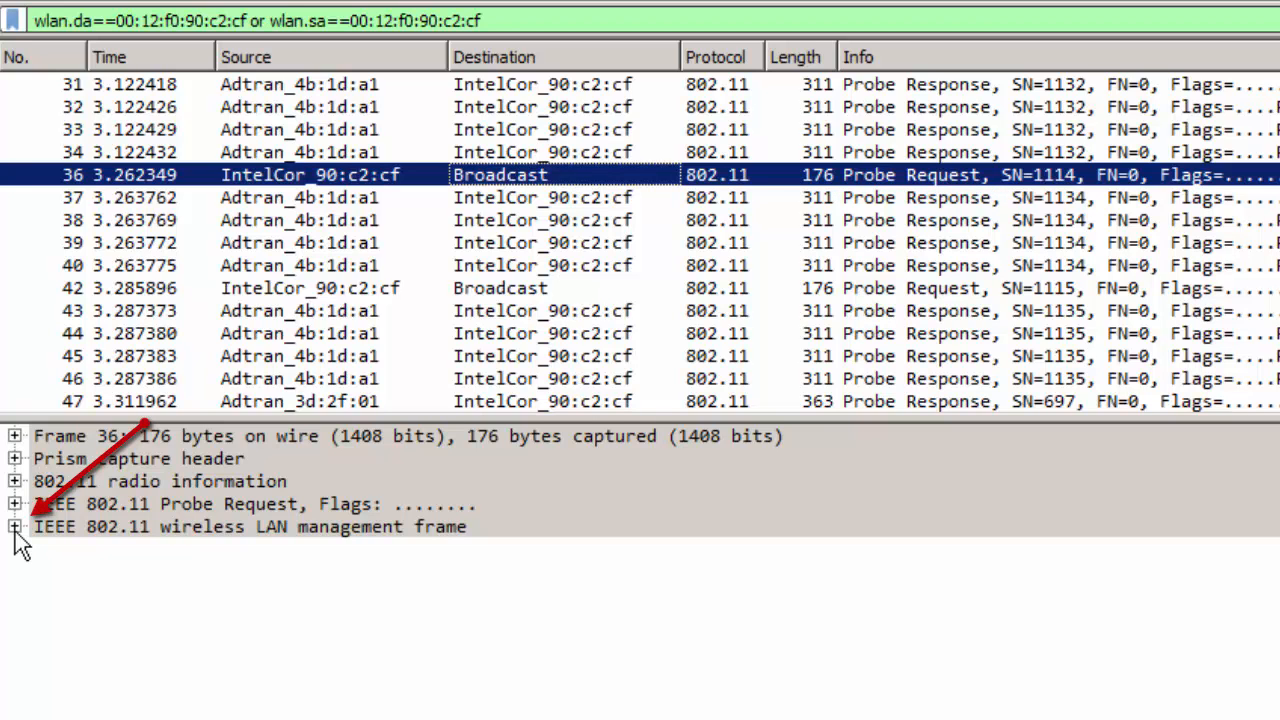
# Expand frame 36's management frame and tagged parameters, then select probe response 37
pyautogui.click(15, 527)
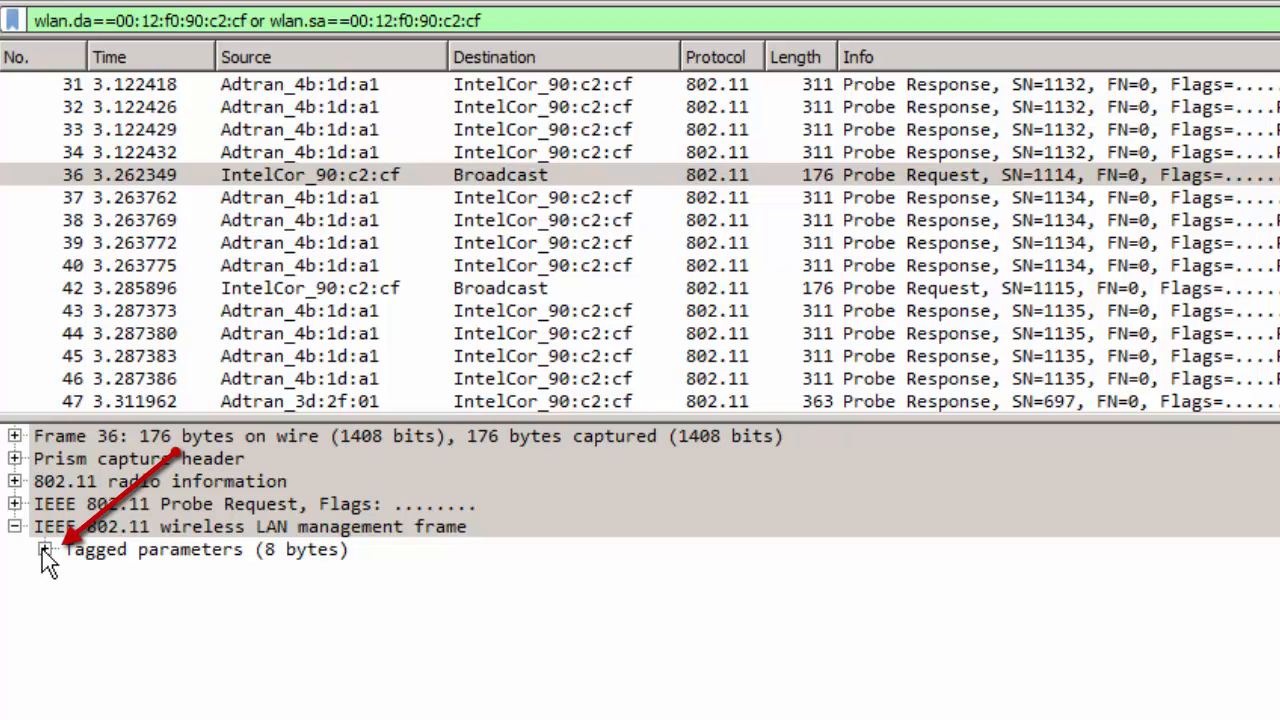
pyautogui.click(44, 549)
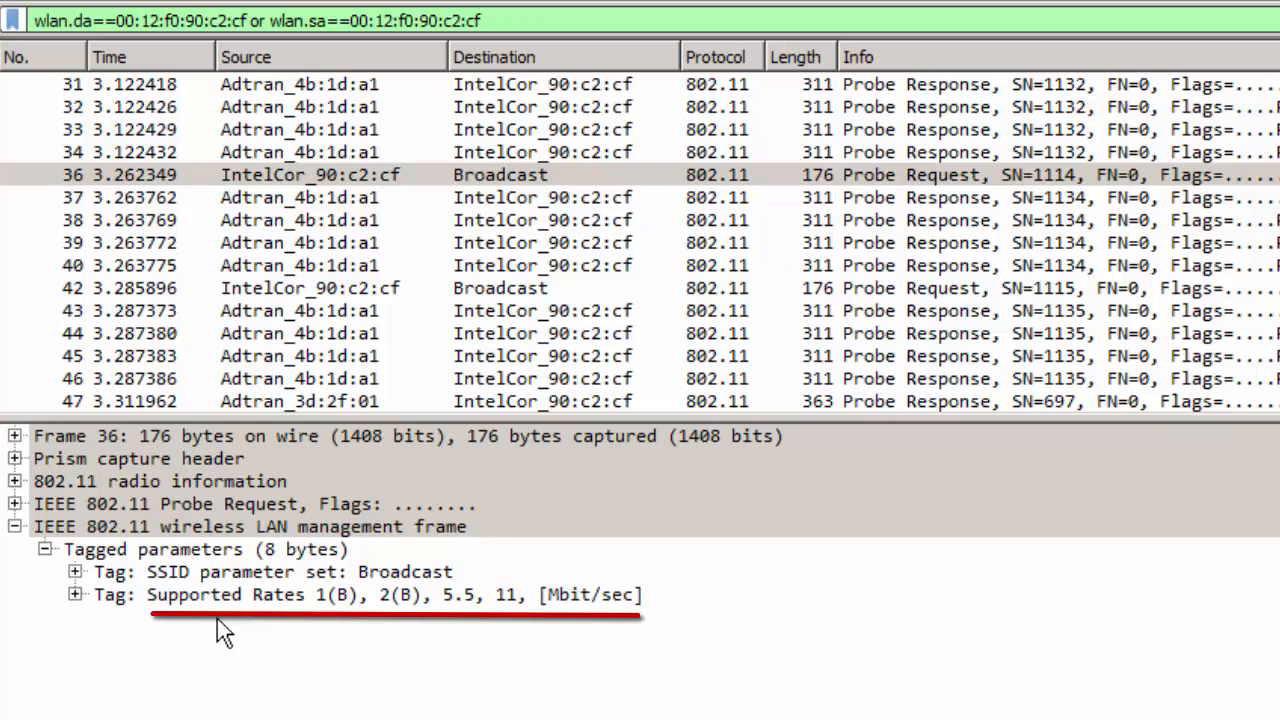
pyautogui.click(540, 197)
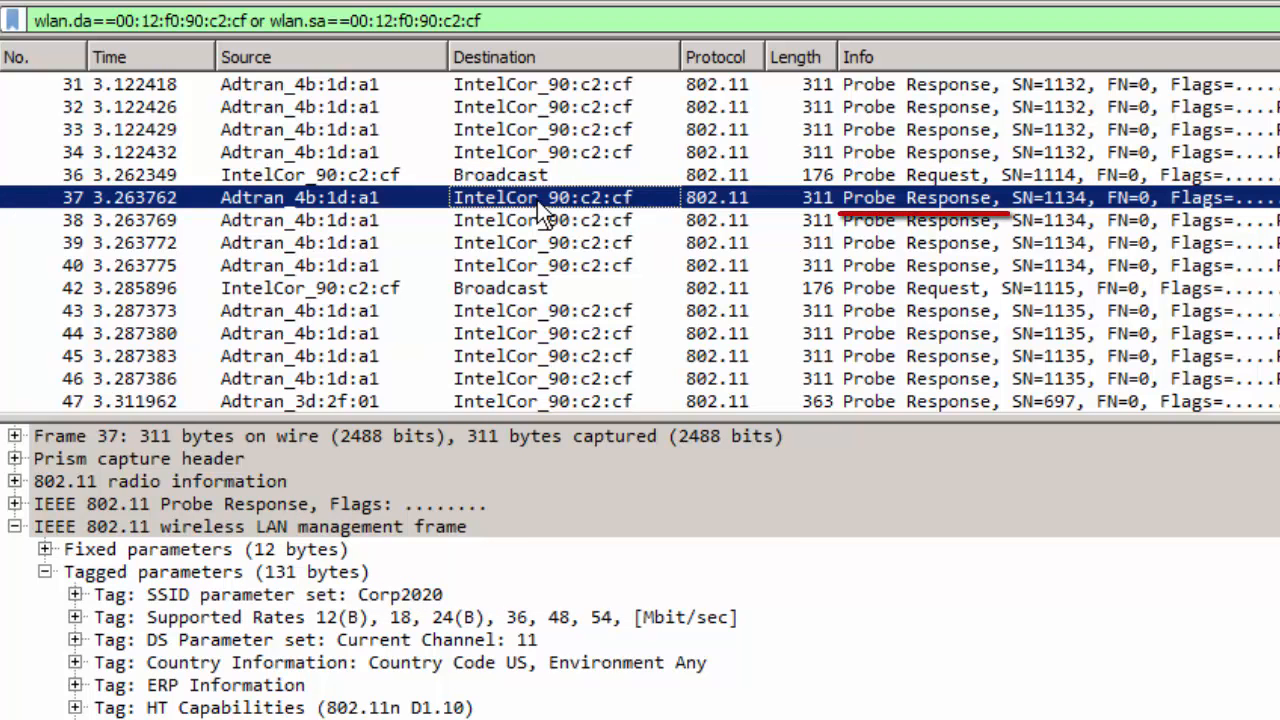